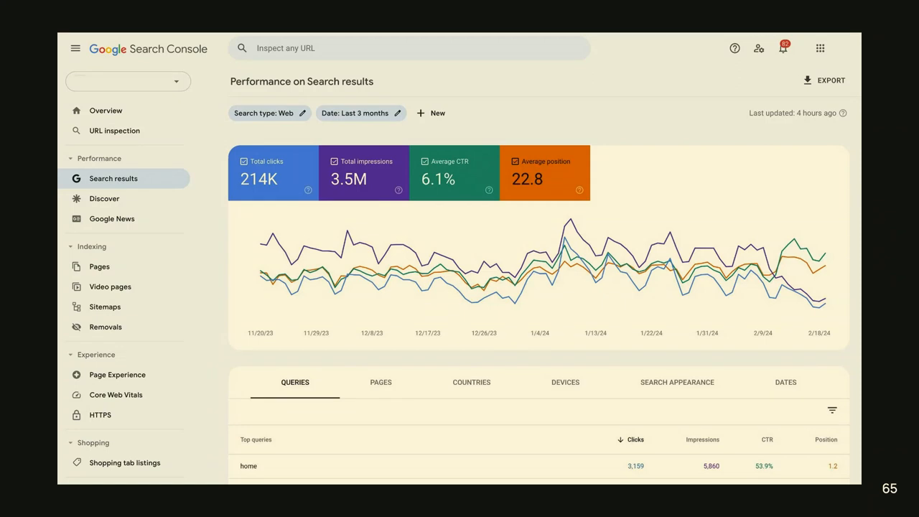
pyautogui.click(105, 306)
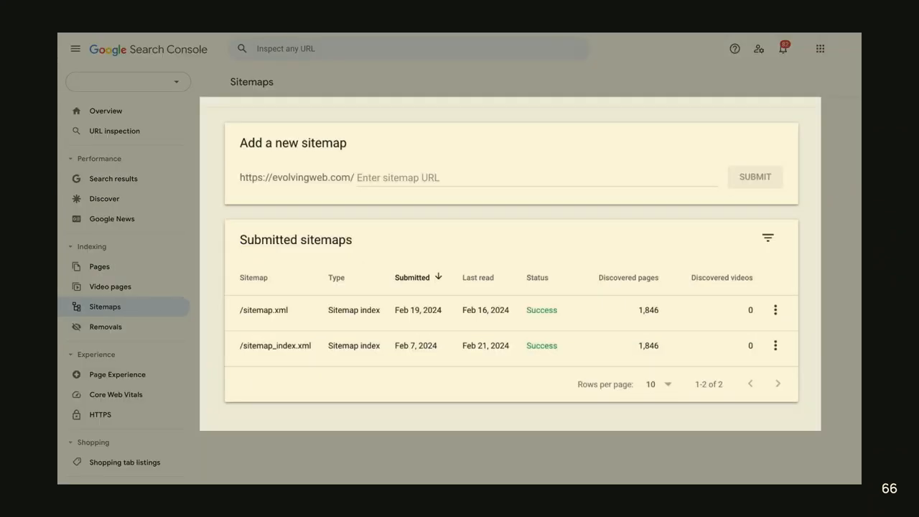